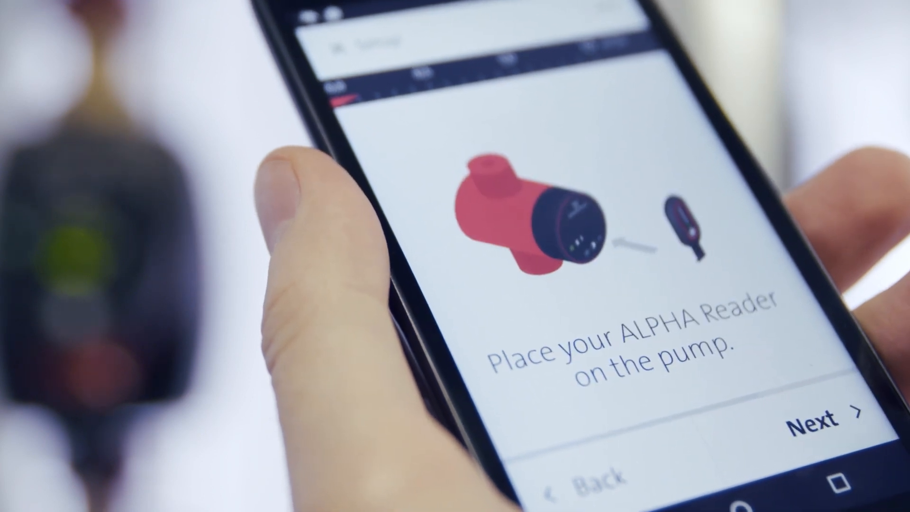
Continue with the measurement now that the ALPHA Reader sits on the pump
click(820, 420)
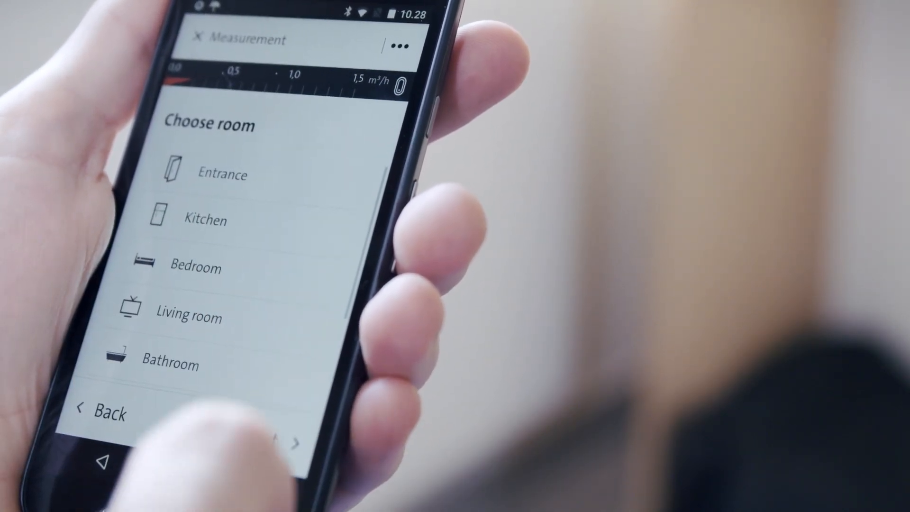
Choose Entrance as the room and confirm its size as 15 m²
click(221, 174)
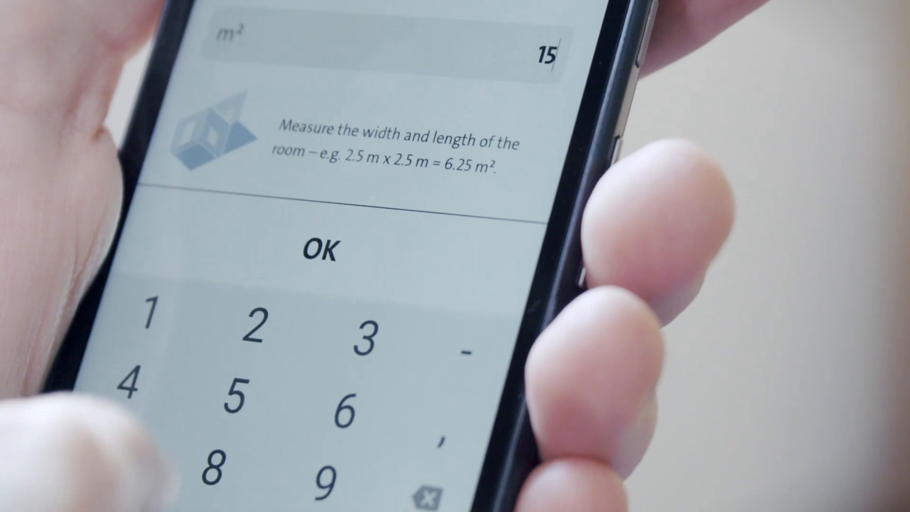
click(319, 250)
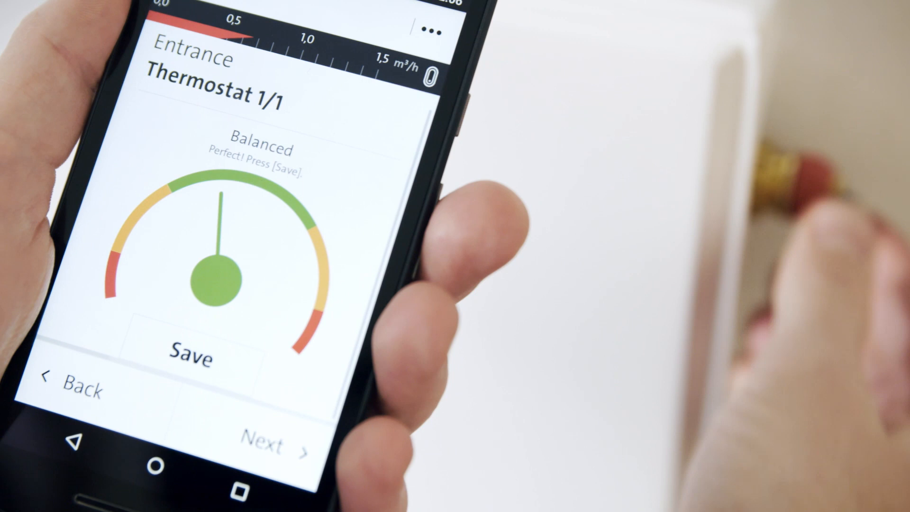
Save the Entrance thermostat result once the gauge reads Balanced
click(192, 358)
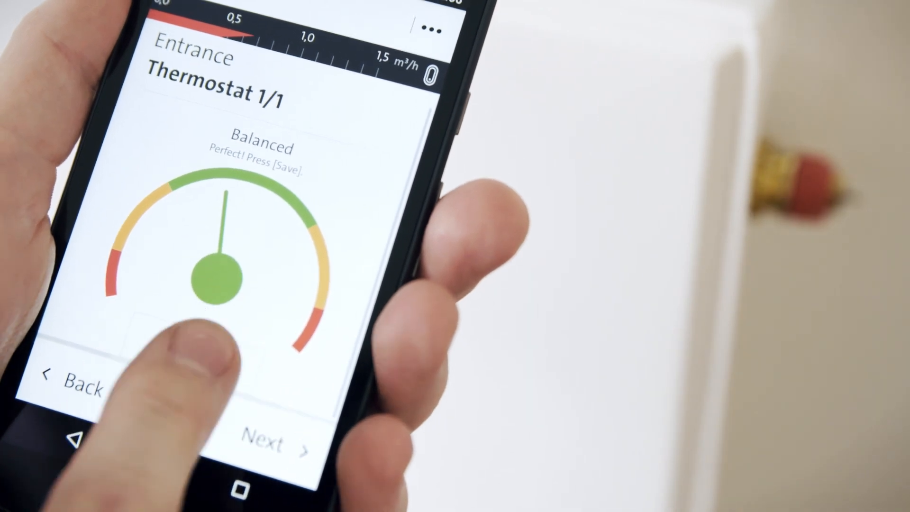
click(270, 438)
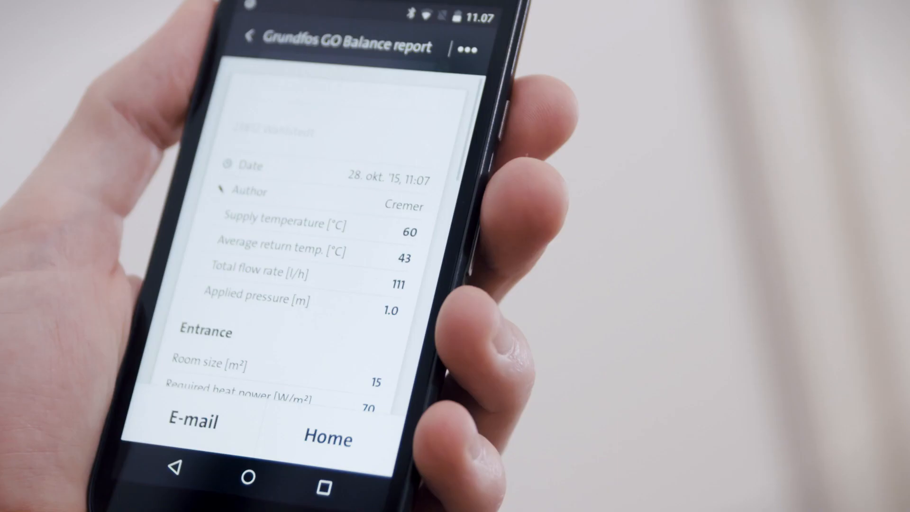